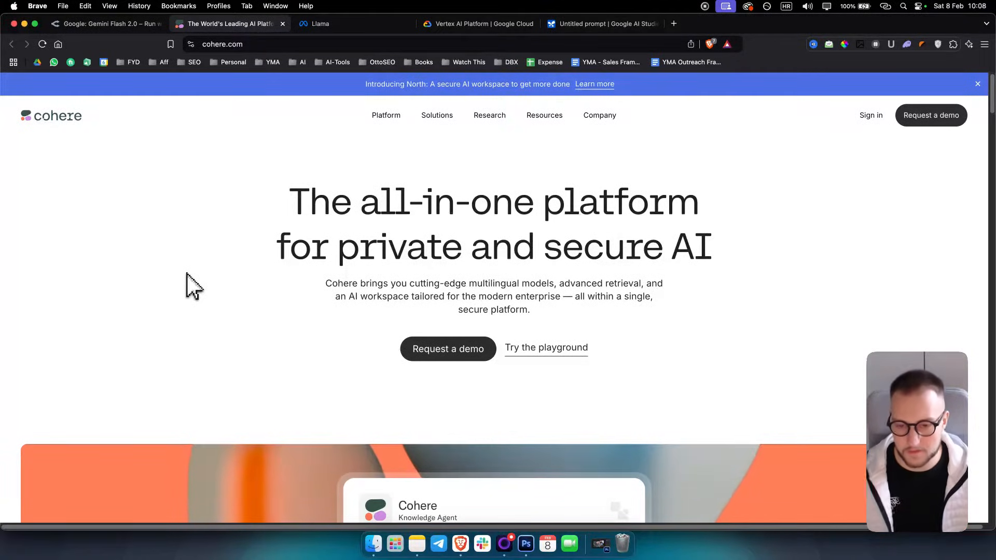
pyautogui.moveTo(46, 131)
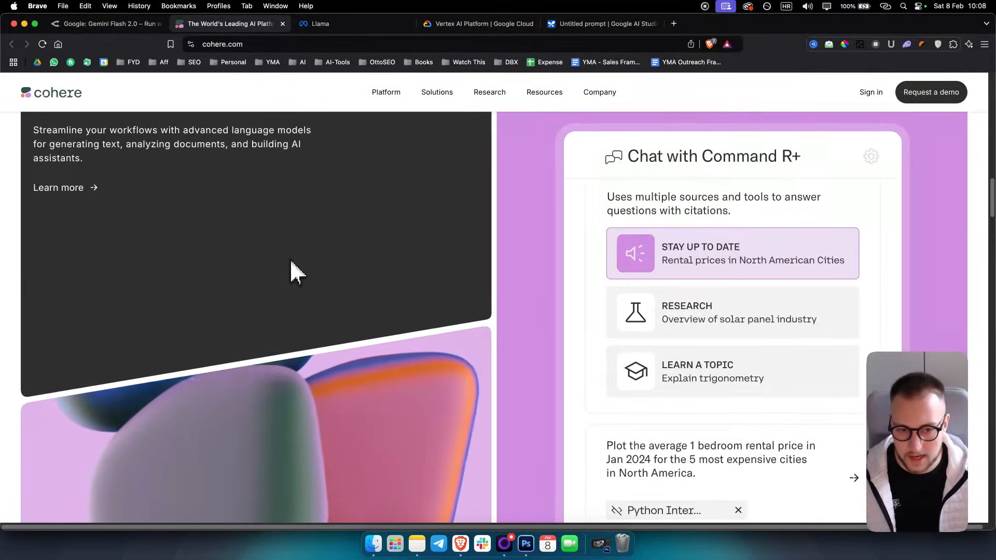
# Authorize cohere-ai to sign up to the Cohere Dashboard with the GitHub account
pyautogui.scroll(-3)
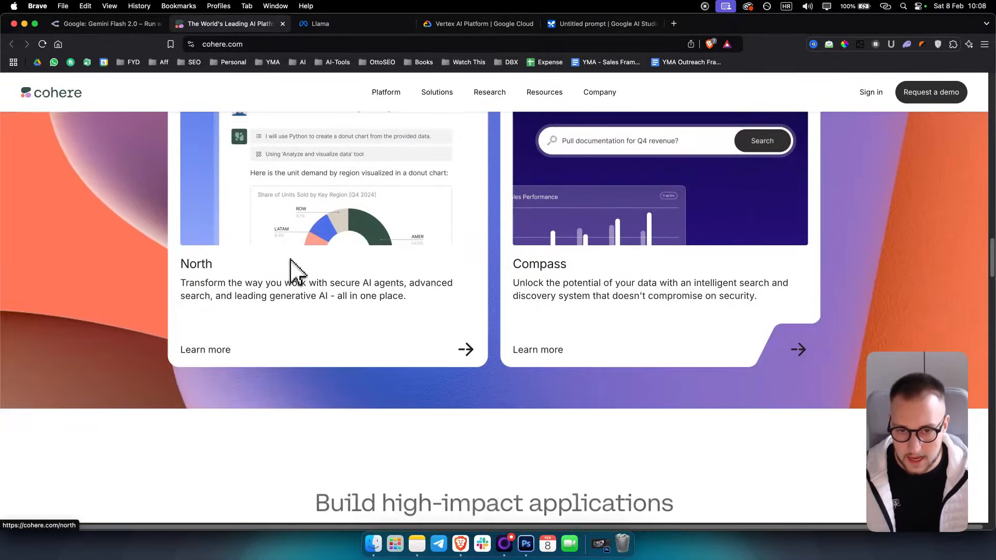
pyautogui.scroll(-3)
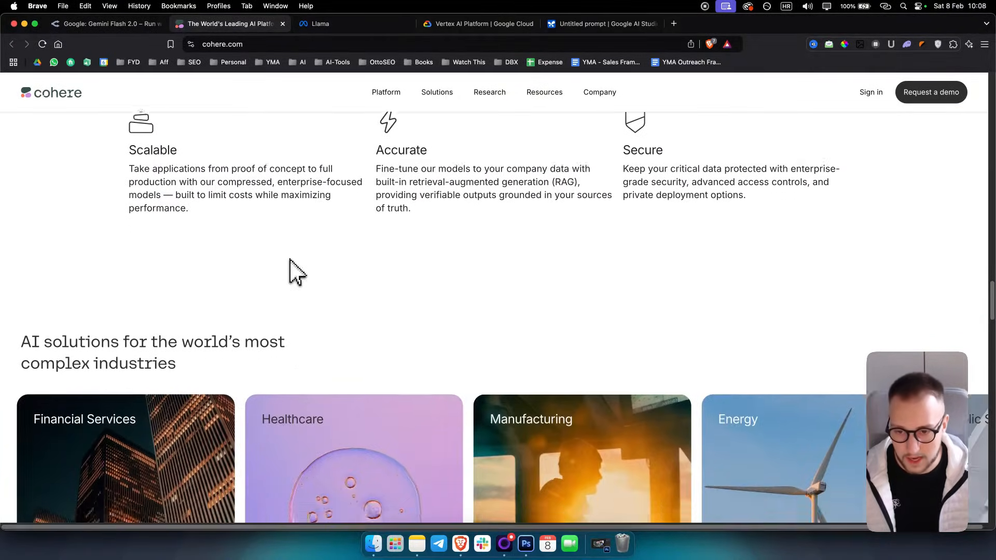
pyautogui.scroll(-3)
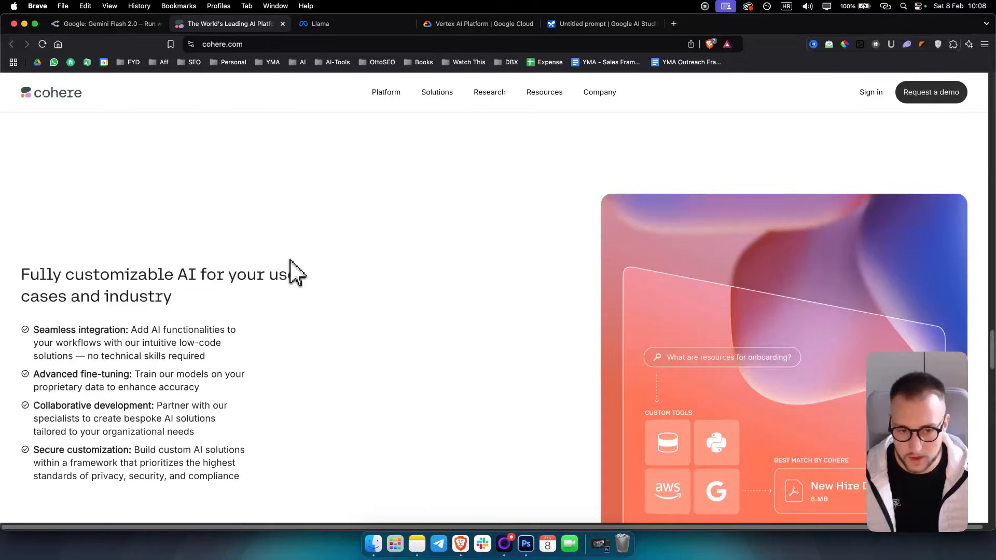
pyautogui.scroll(-3)
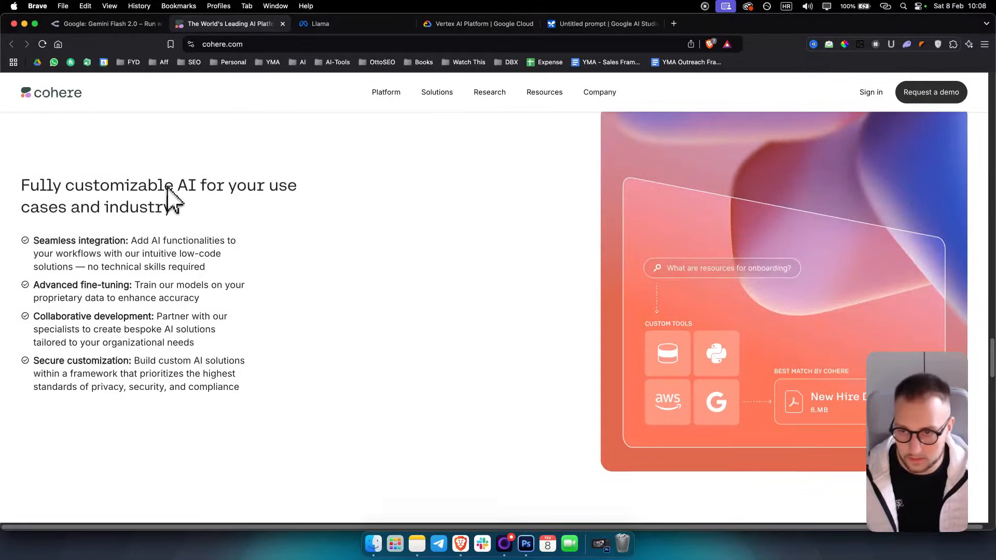
pyautogui.moveTo(115, 224)
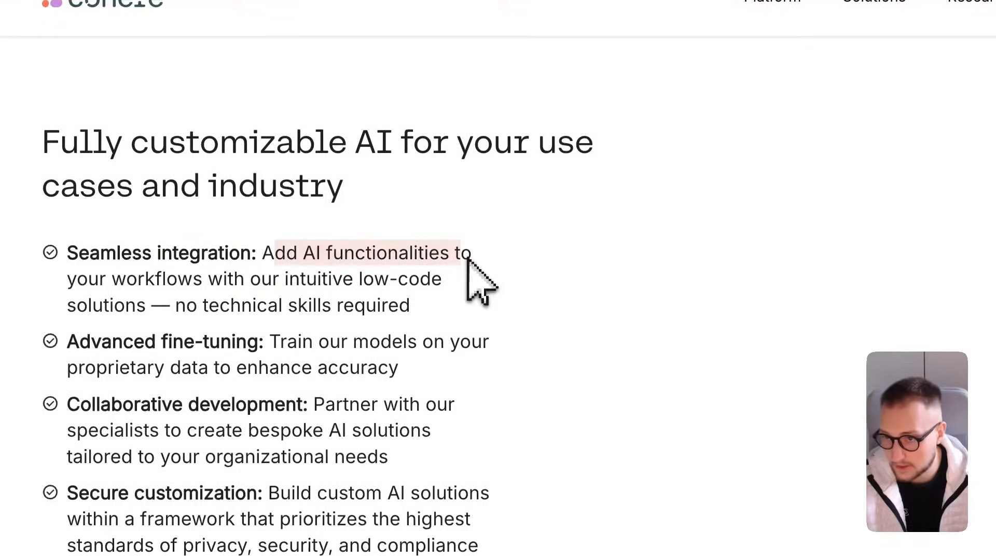
pyautogui.scroll(-3)
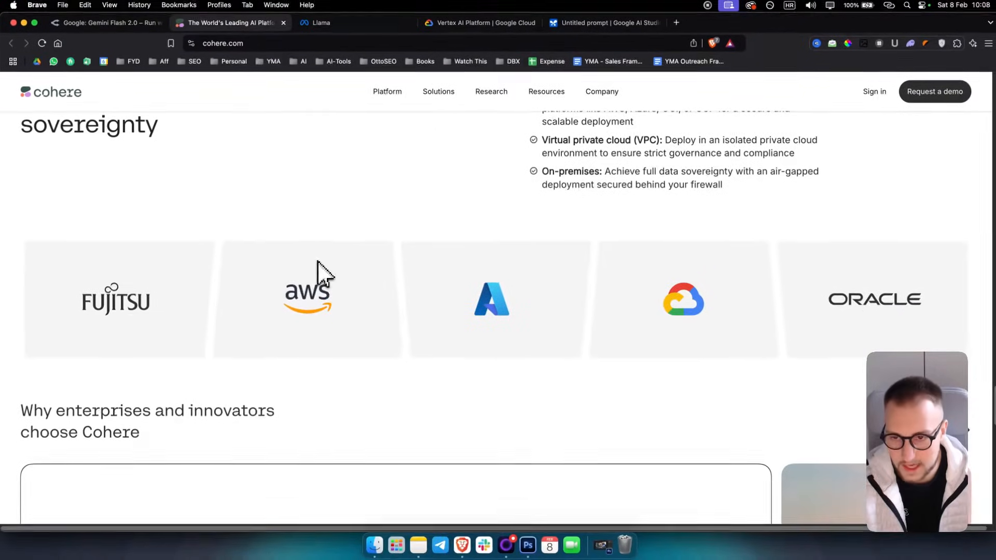
pyautogui.scroll(-3)
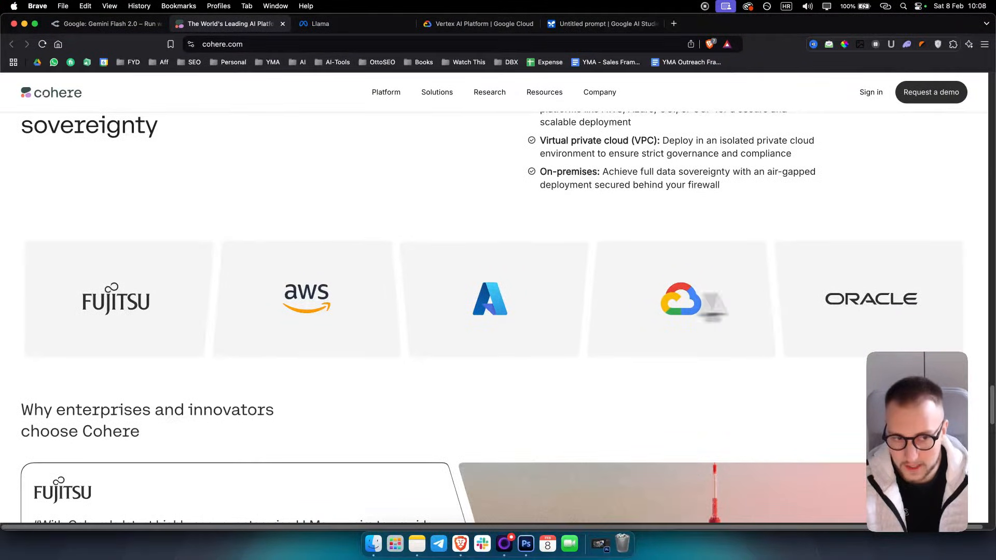
pyautogui.scroll(-3)
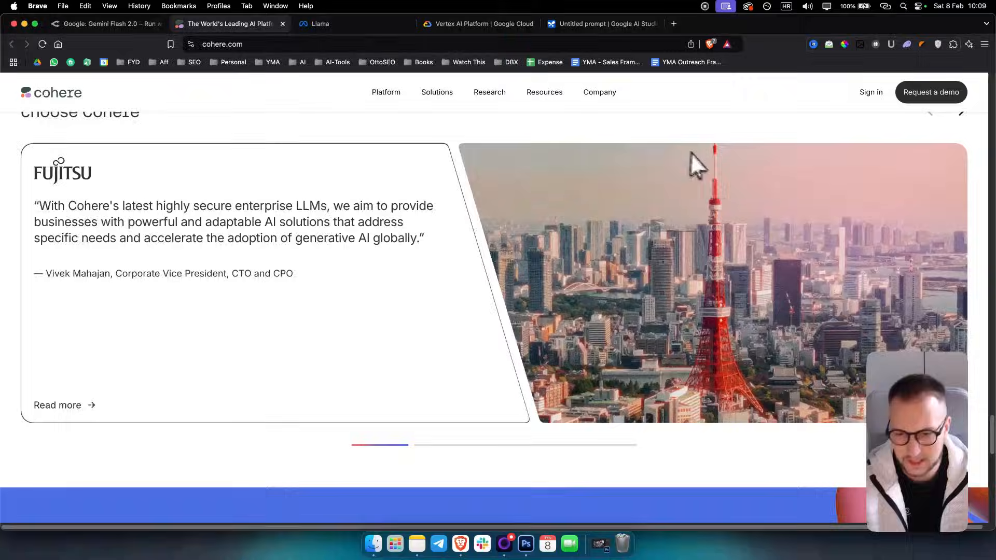
pyautogui.scroll(-3)
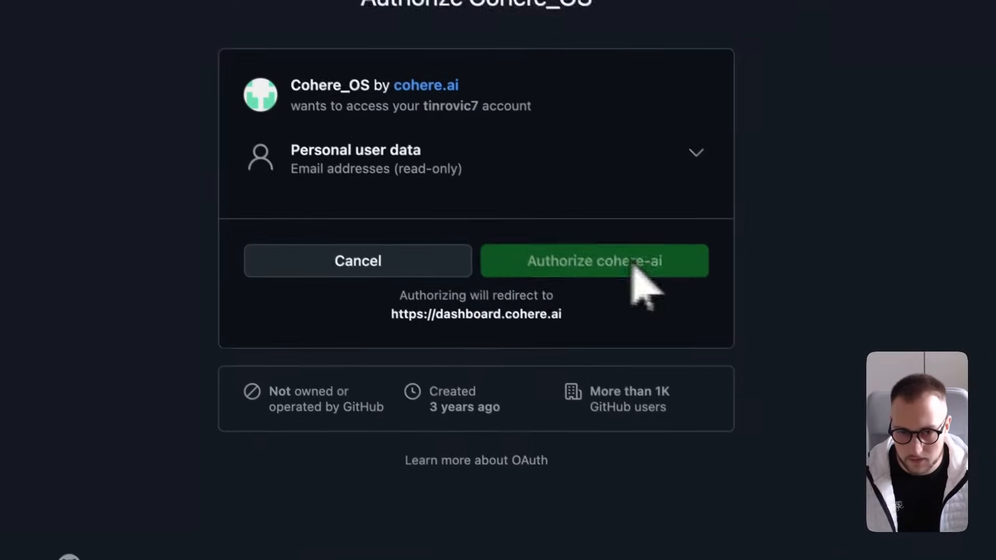
pyautogui.click(615, 261)
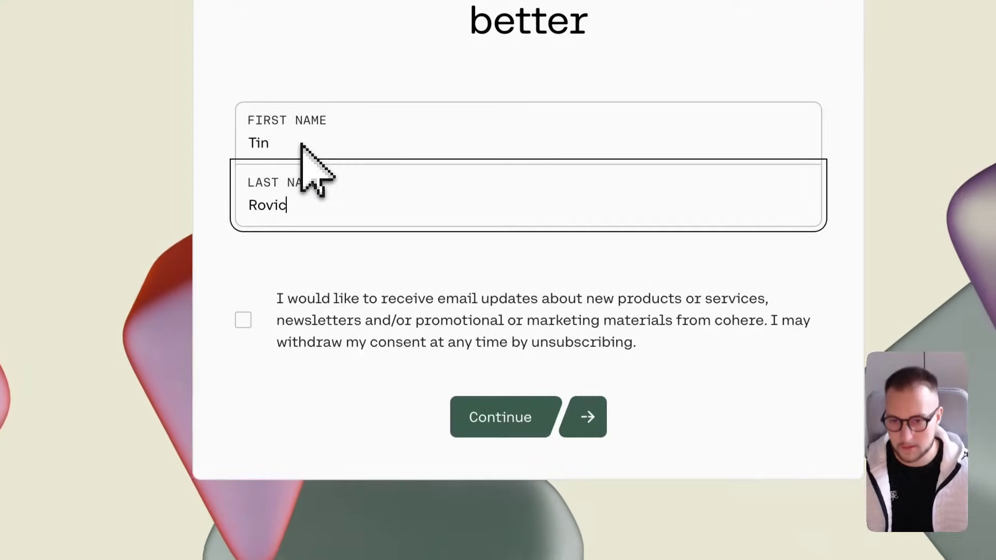
# Submit the name, skip the job-role and use-case questions, and view the default trial API key
pyautogui.click(501, 417)
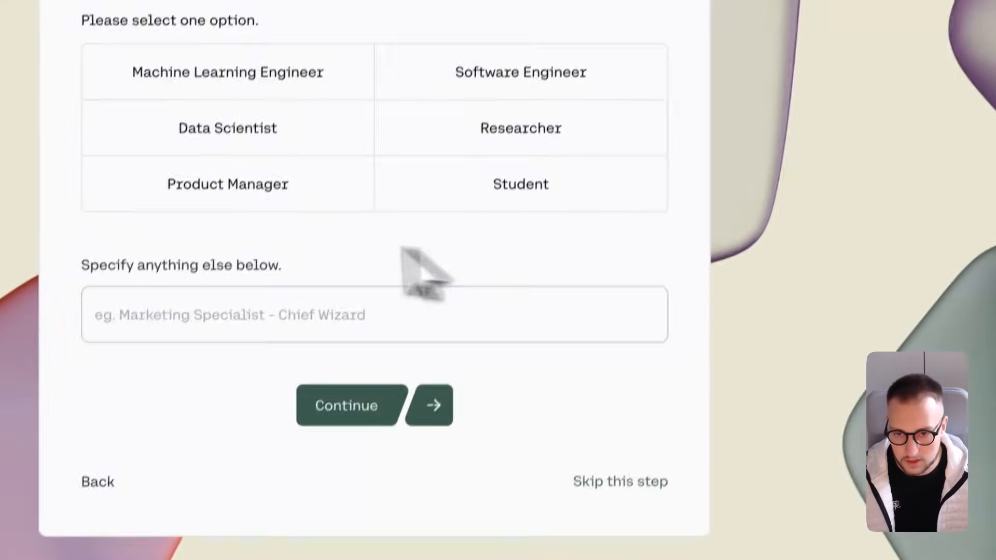
pyautogui.click(346, 406)
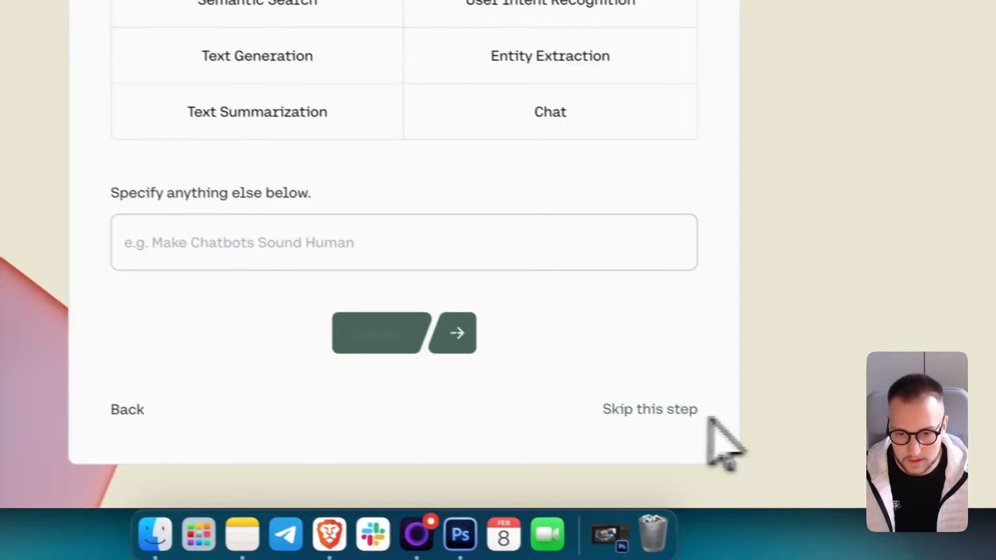
pyautogui.click(648, 410)
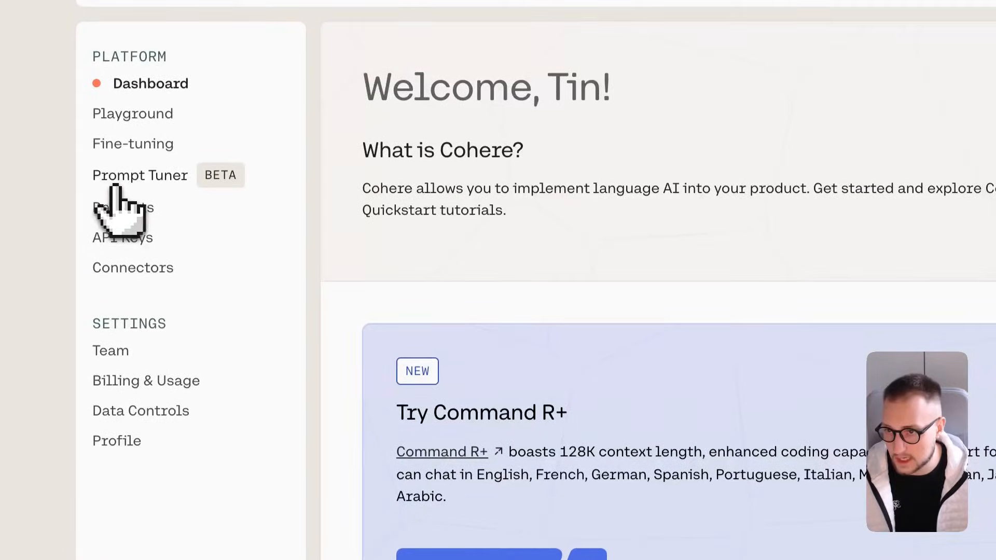
pyautogui.click(122, 237)
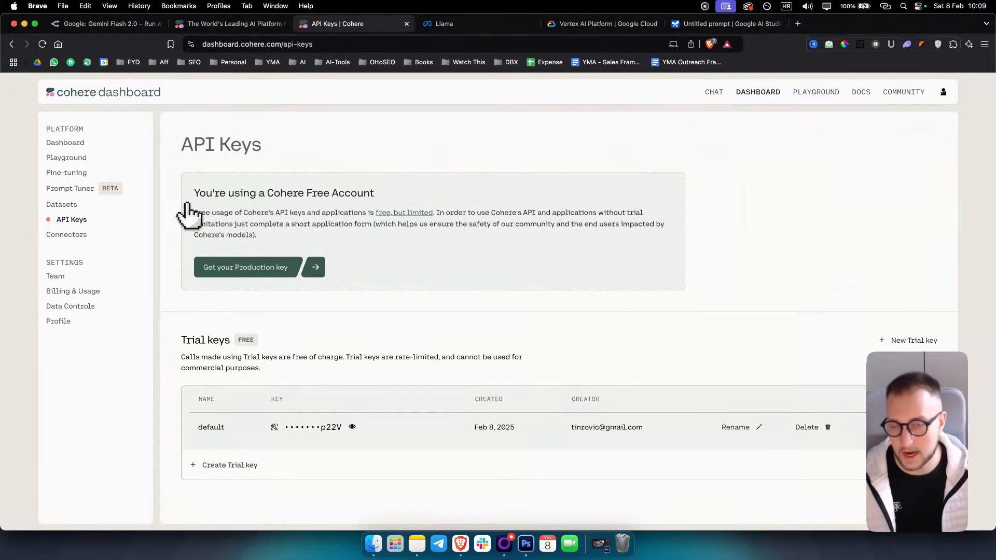
pyautogui.moveTo(191, 200)
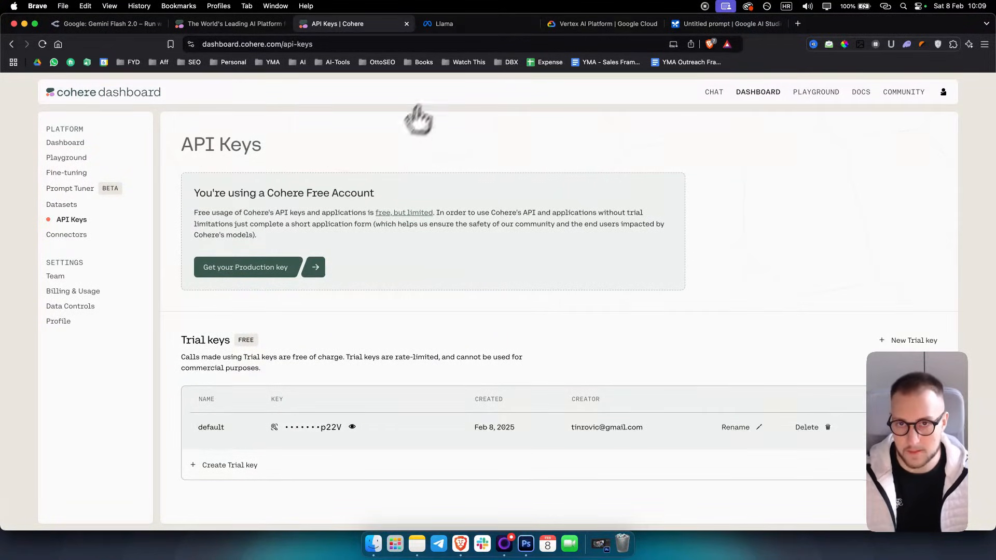
# Show the Llama site's Request Access to Llama Models form with empty fields
pyautogui.click(444, 24)
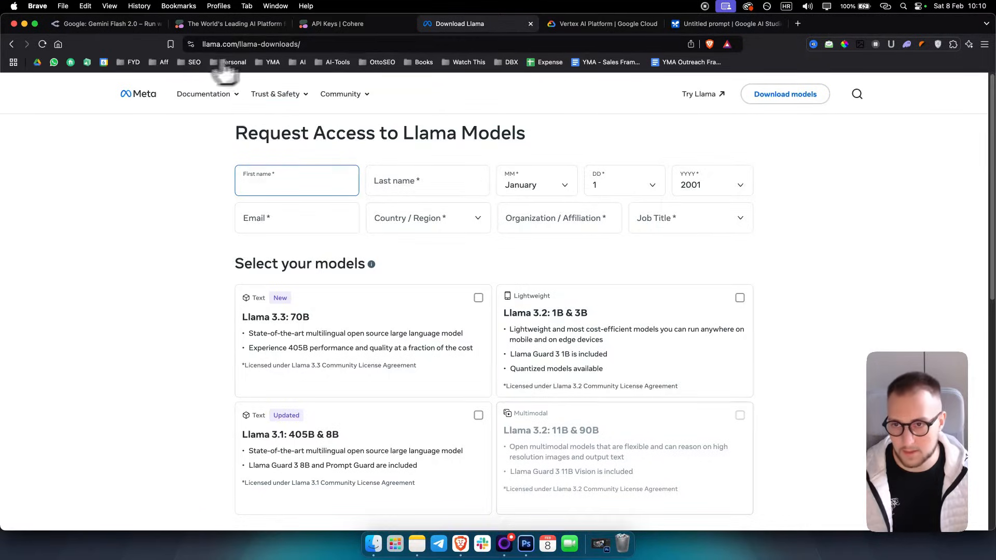
# Search OpenRouter for 'llama' and view the API sample code for Meta: Llama 3.3 70B Instruct (free)
pyautogui.click(104, 23)
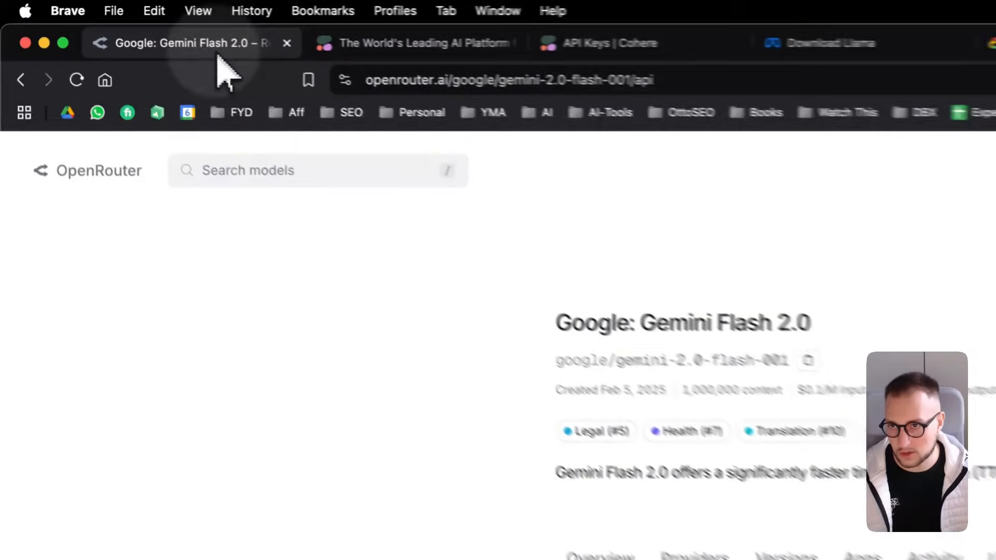
pyautogui.write('llama/llama-3.3-70b-instruct:free')
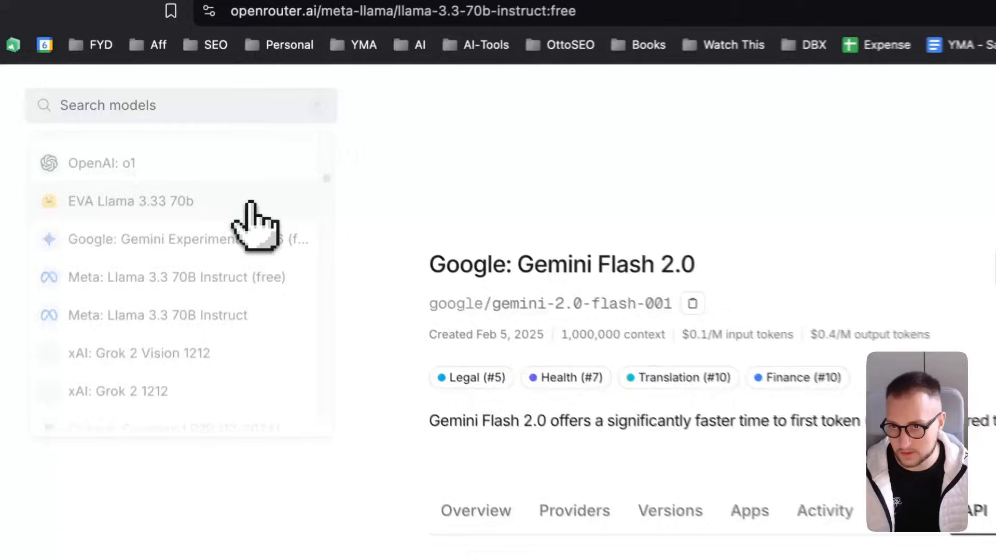
pyautogui.click(175, 278)
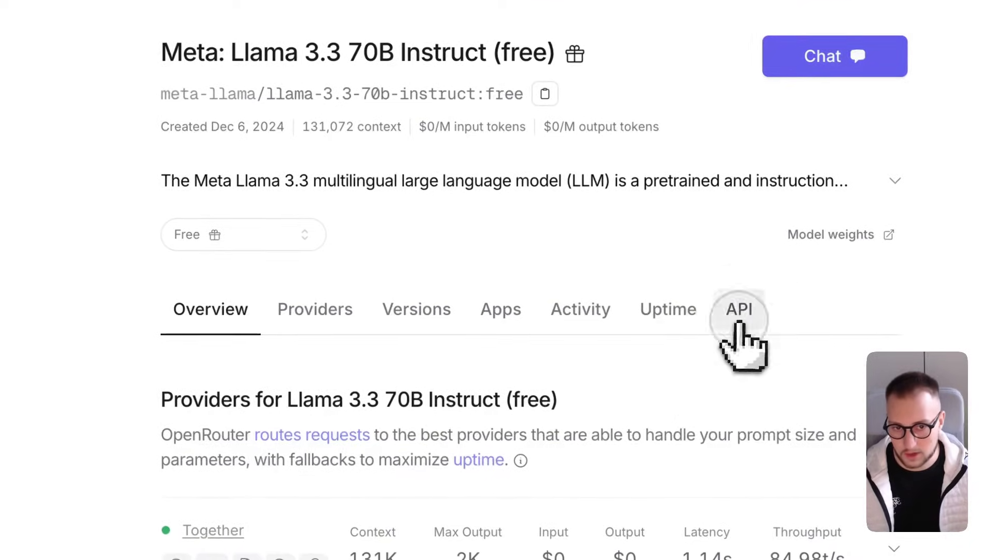
pyautogui.click(739, 309)
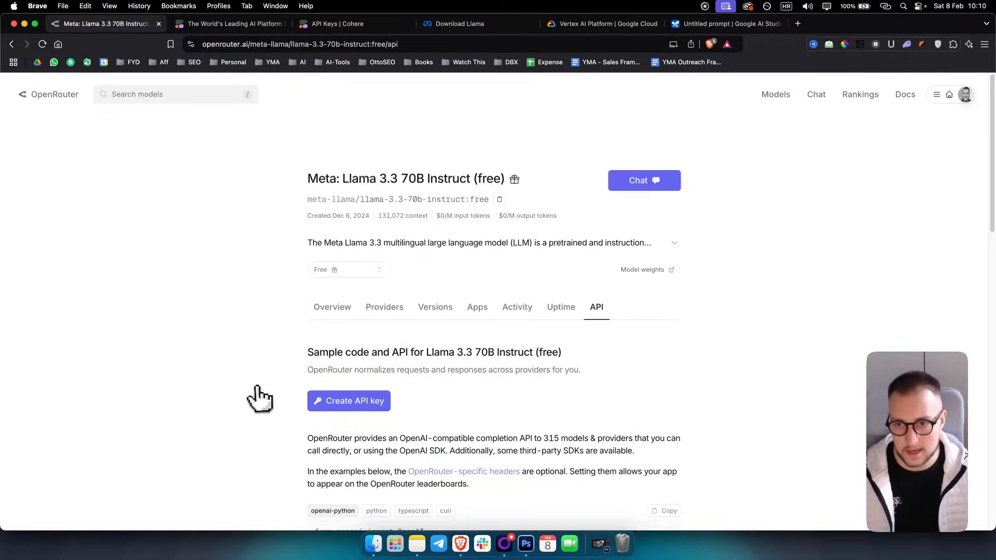
pyautogui.moveTo(52, 103)
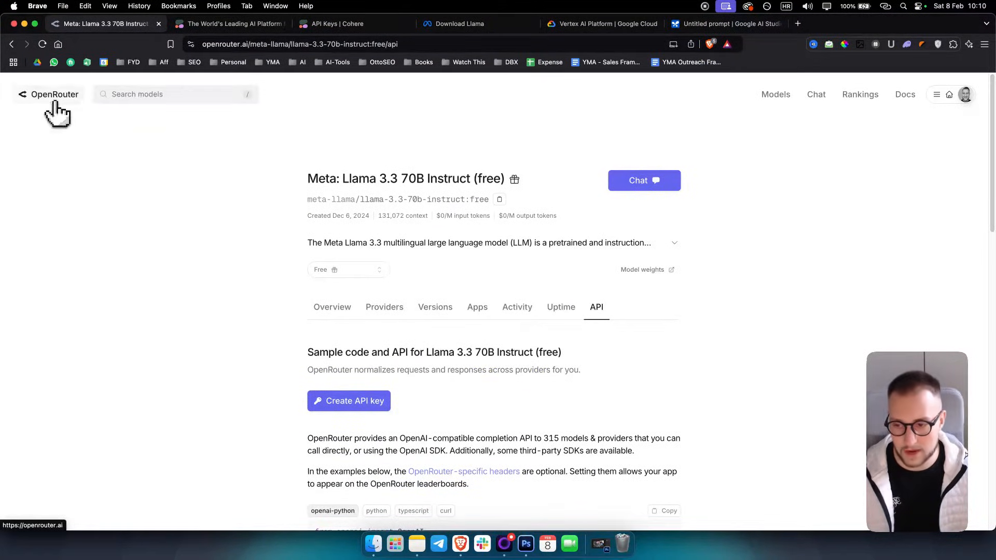
pyautogui.moveTo(72, 122)
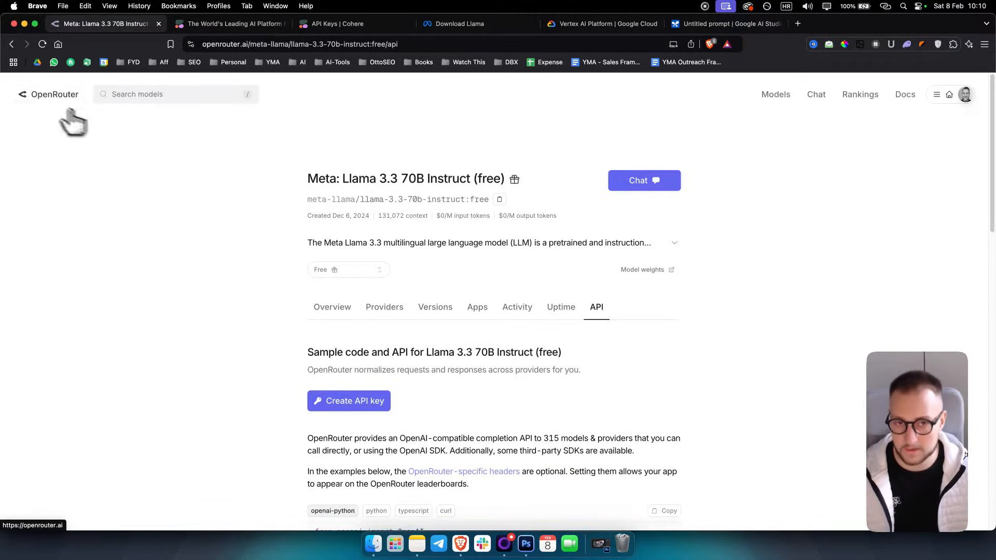
pyautogui.moveTo(70, 103)
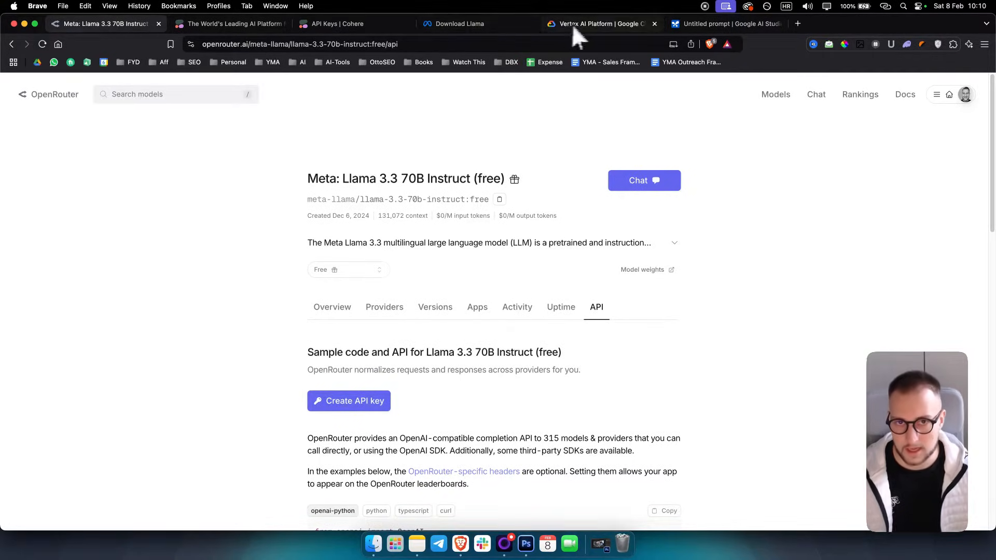
# Browse the Vertex AI Platform page's free-credit offer and Gemini features, returning to the top
pyautogui.click(597, 24)
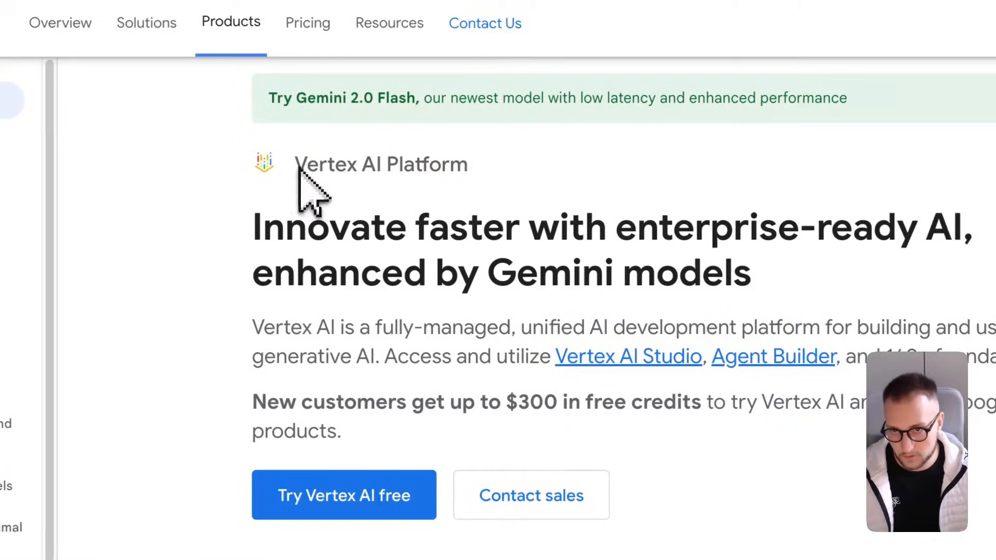
pyautogui.moveTo(443, 364)
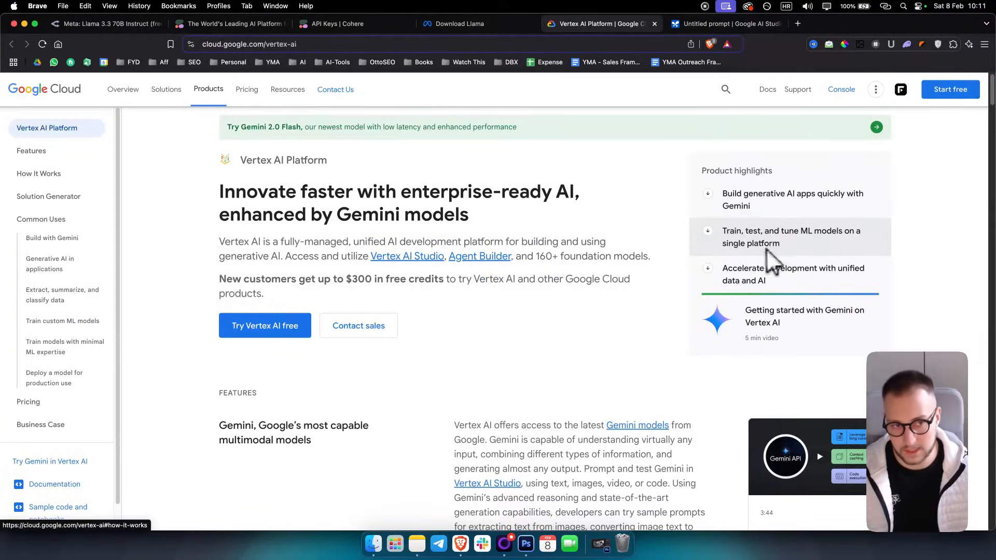
pyautogui.moveTo(499, 357)
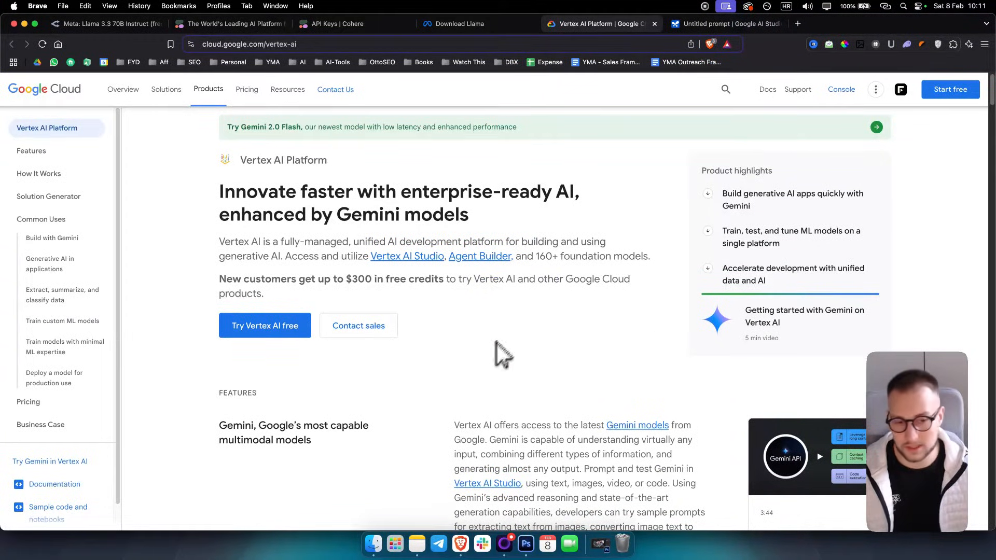
pyautogui.scroll(-3)
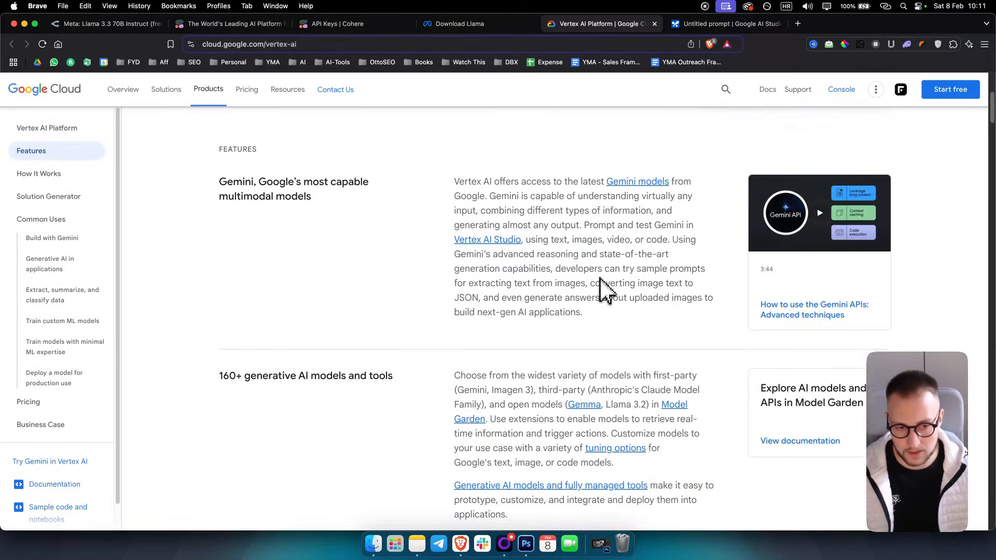
pyautogui.scroll(3)
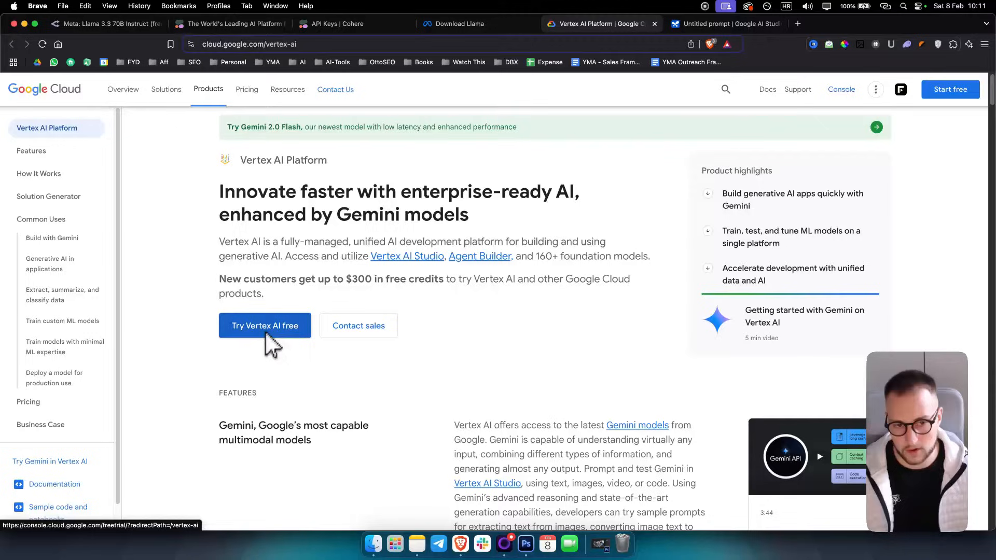
pyautogui.moveTo(195, 263)
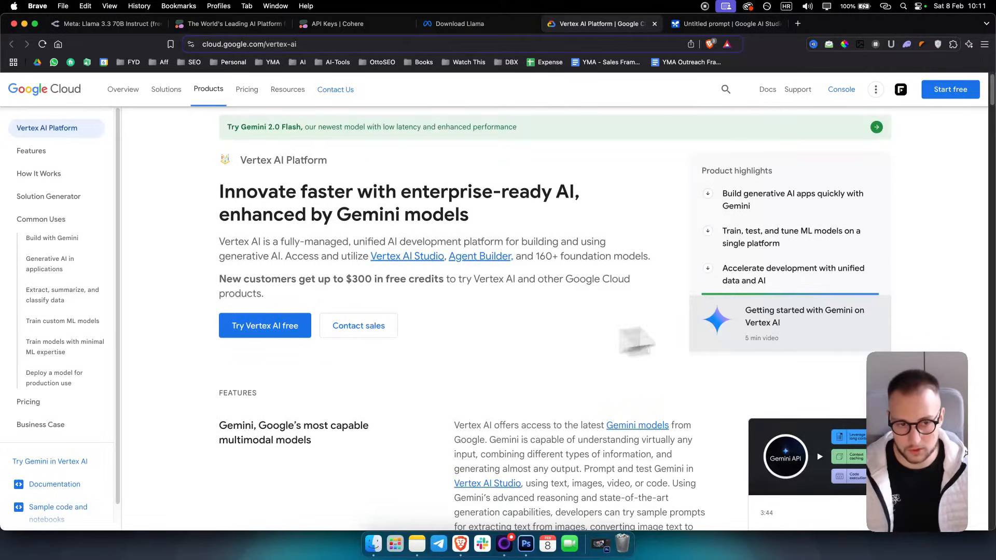
pyautogui.moveTo(813, 328)
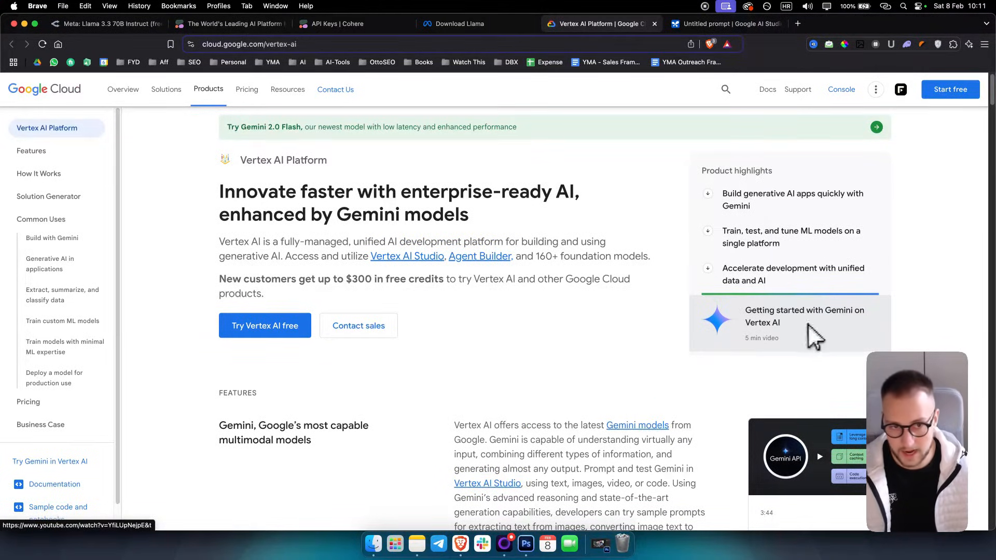
pyautogui.moveTo(480, 365)
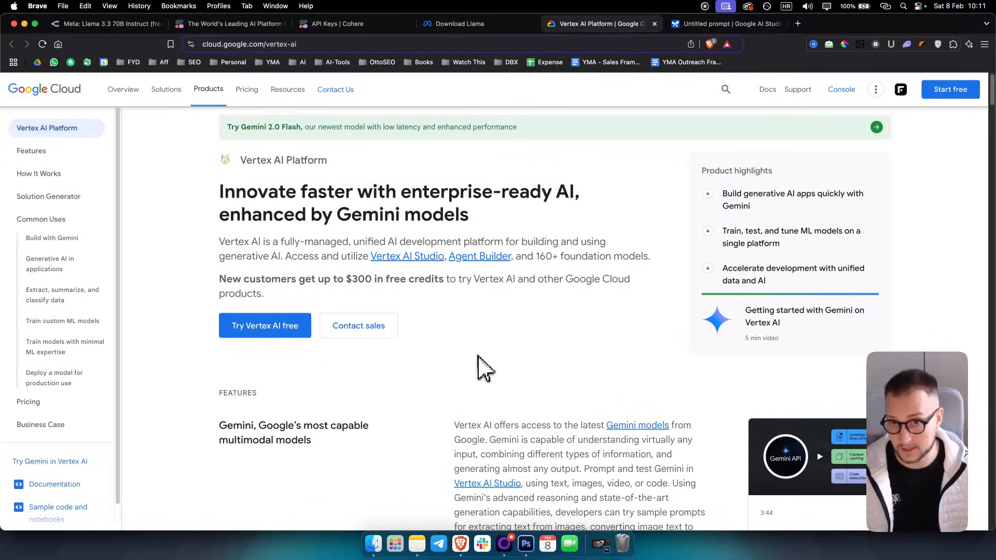
pyautogui.scroll(-3)
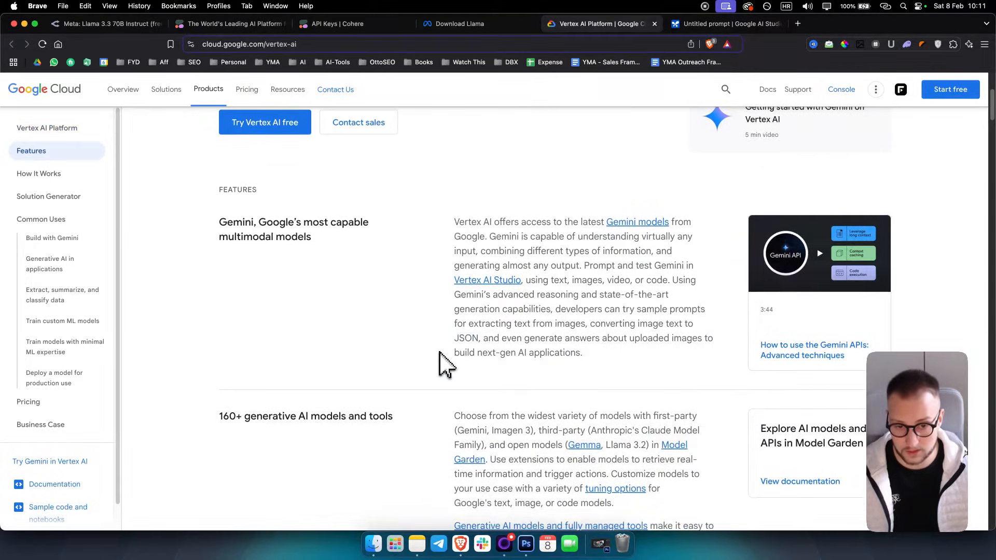
pyautogui.scroll(-3)
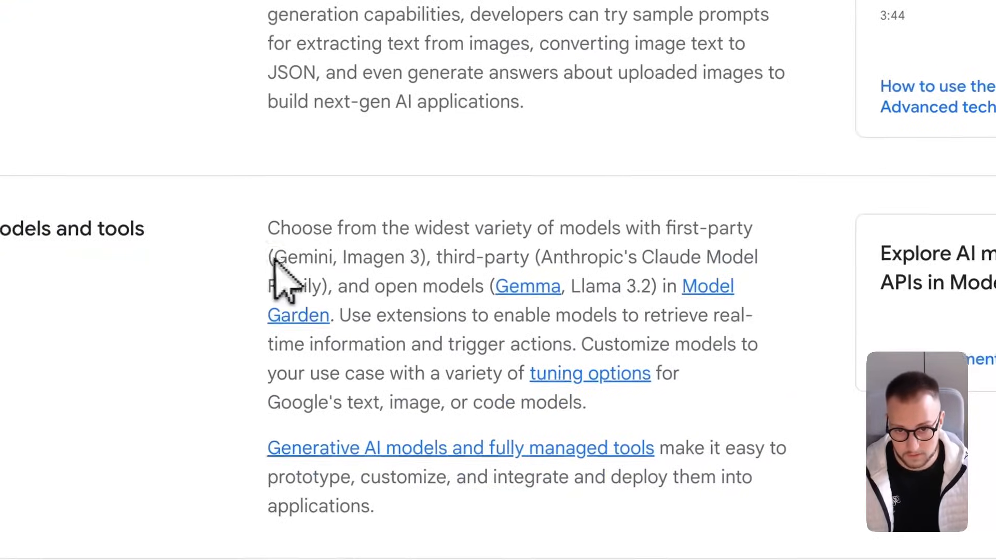
pyautogui.moveTo(267, 256); pyautogui.dragTo(421, 256)
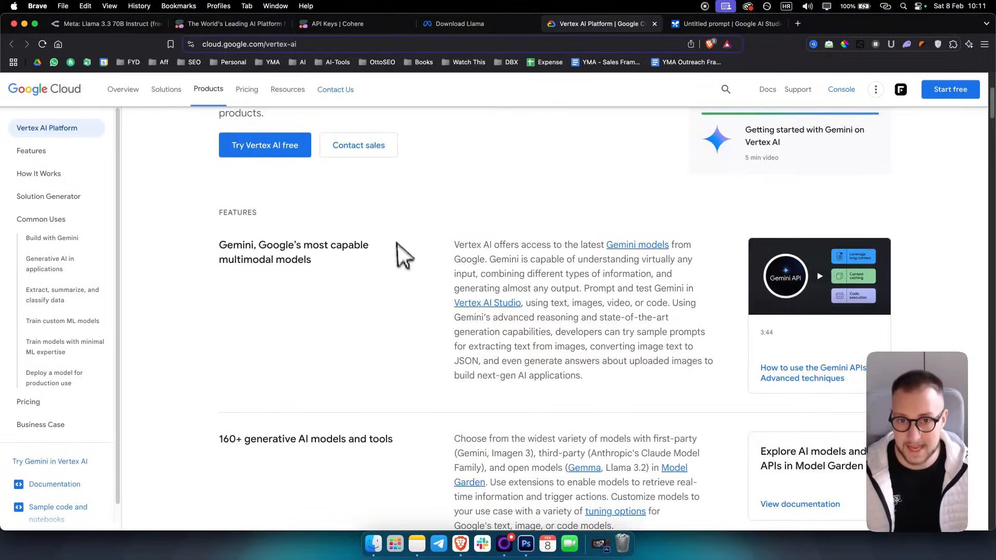
pyautogui.scroll(3)
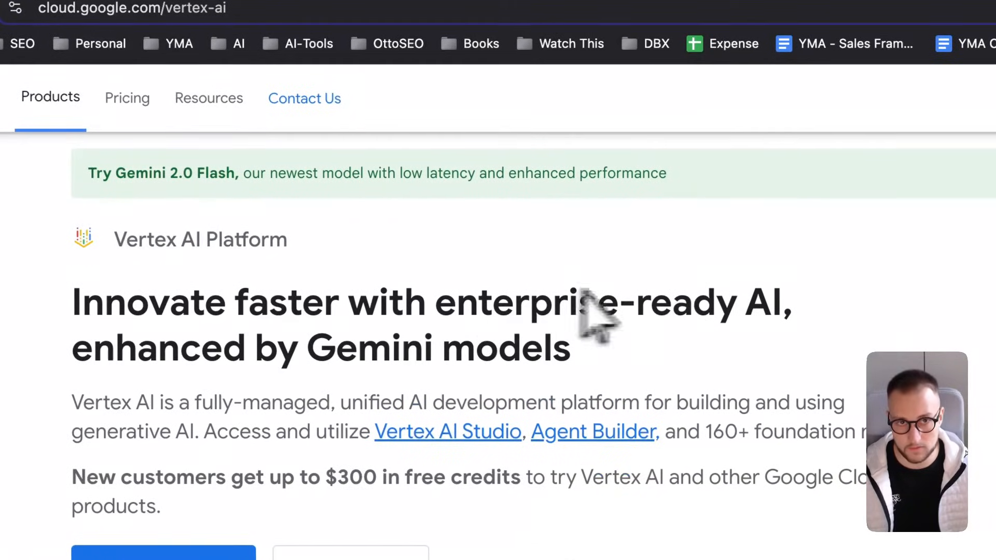
pyautogui.moveTo(620, 243)
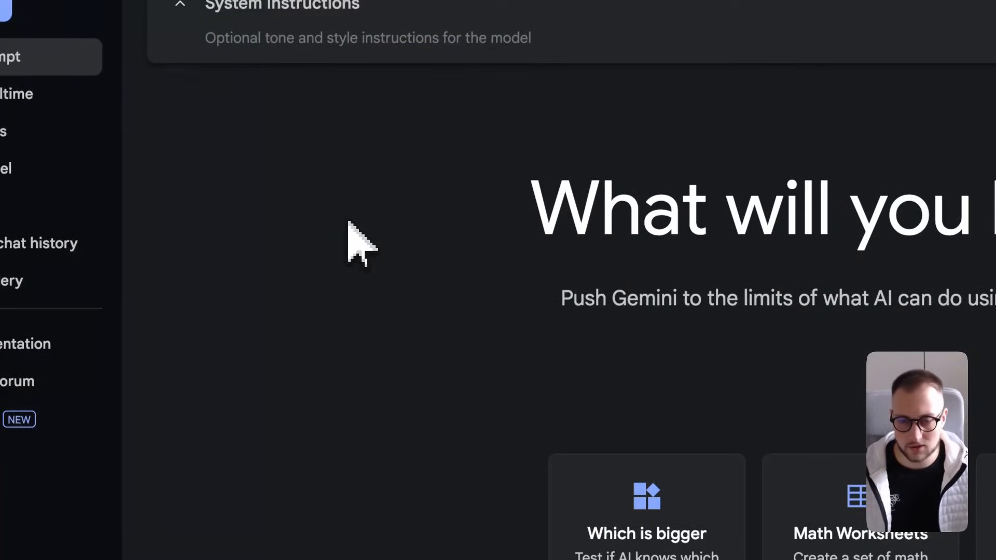
# Go to Google AI Studio's API keys page with the Gemini API quickstart code
pyautogui.click(867, 153)
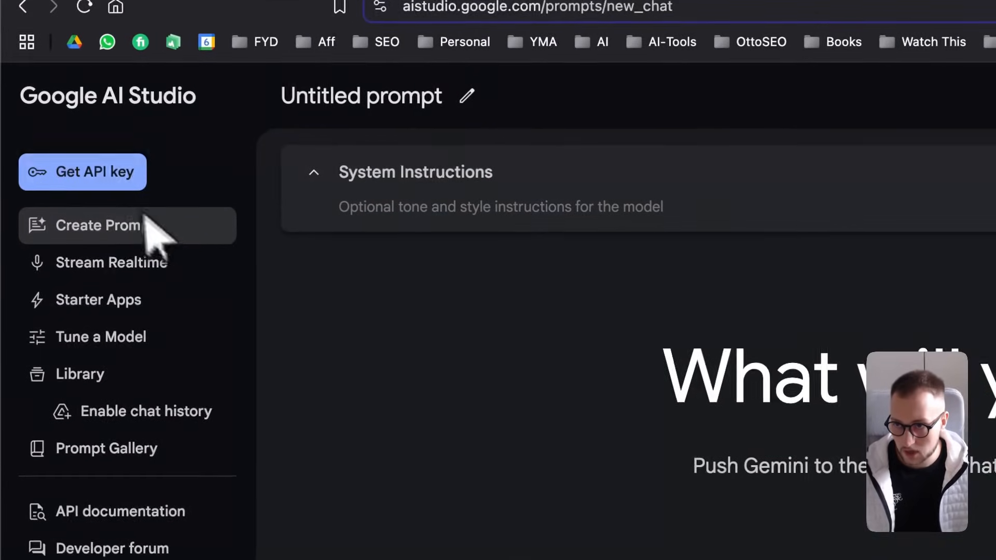
pyautogui.click(82, 172)
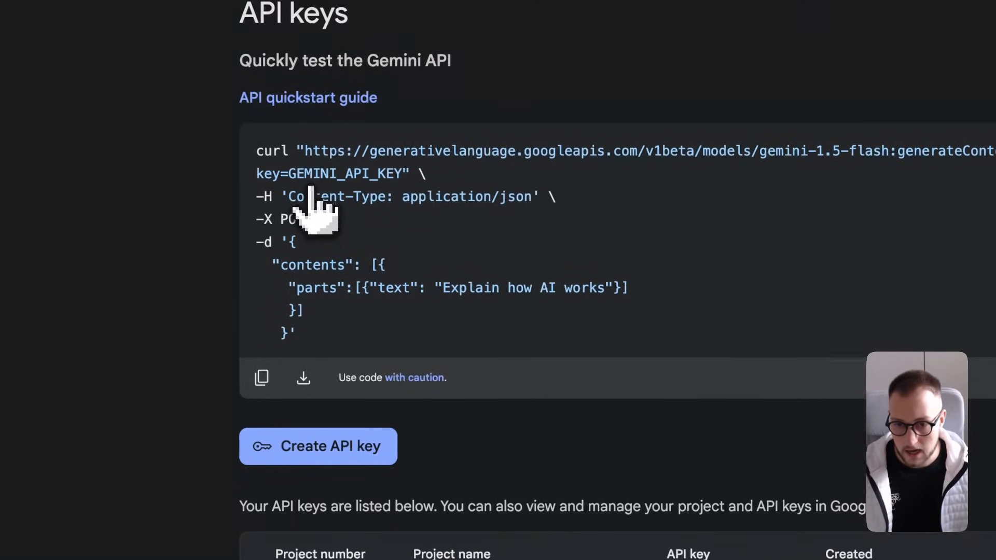
# Create an API key in the Gemini API project, copy it, and return to OpenRouter
pyautogui.click(317, 446)
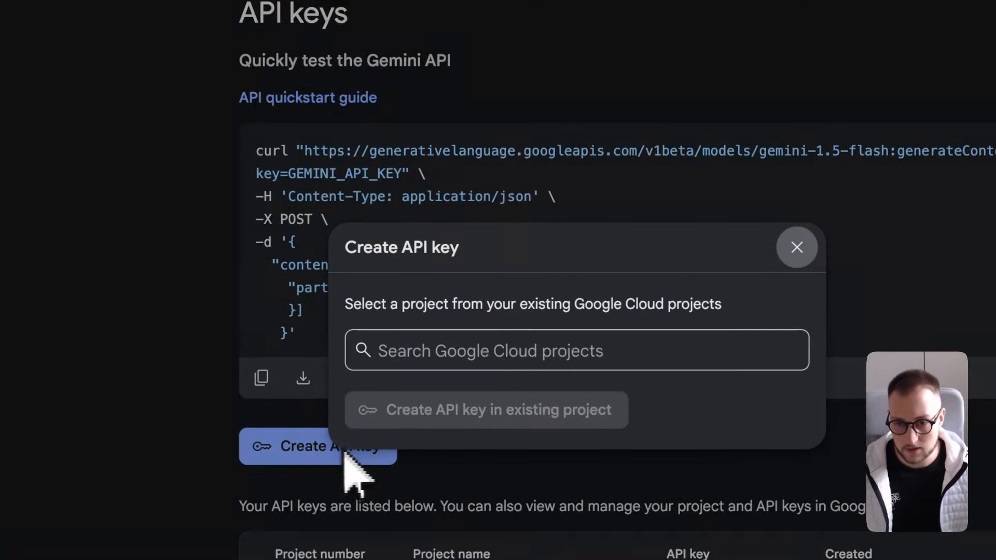
pyautogui.click(575, 350)
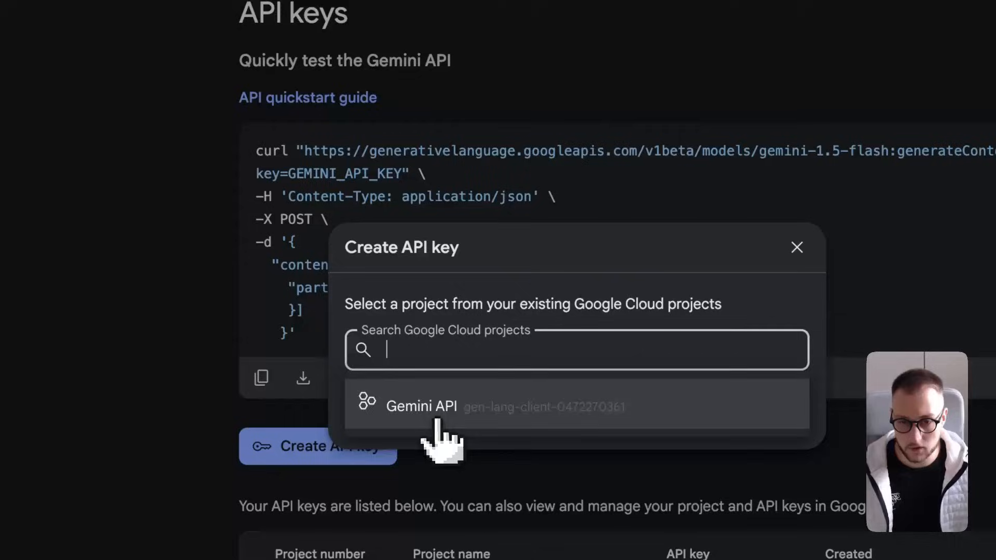
pyautogui.click(421, 407)
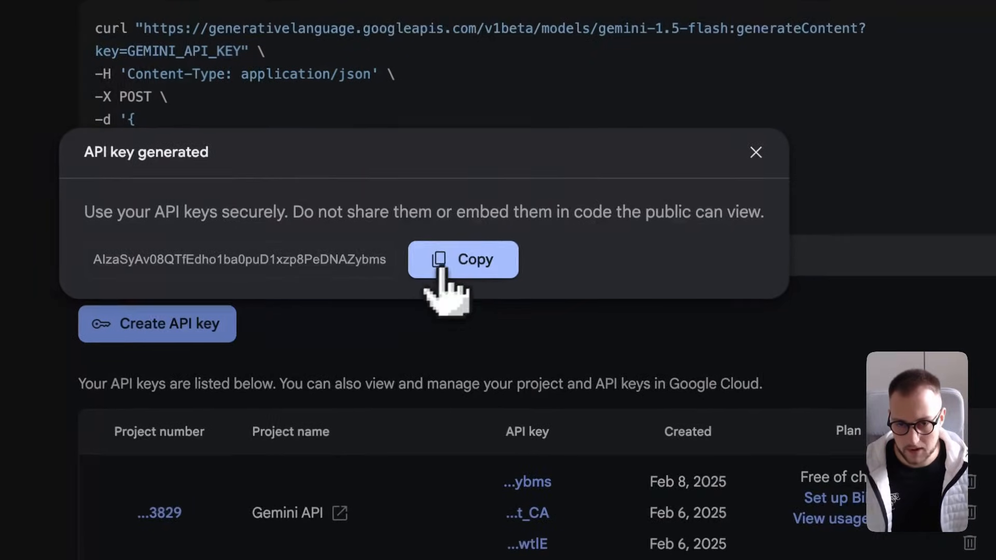
pyautogui.click(756, 153)
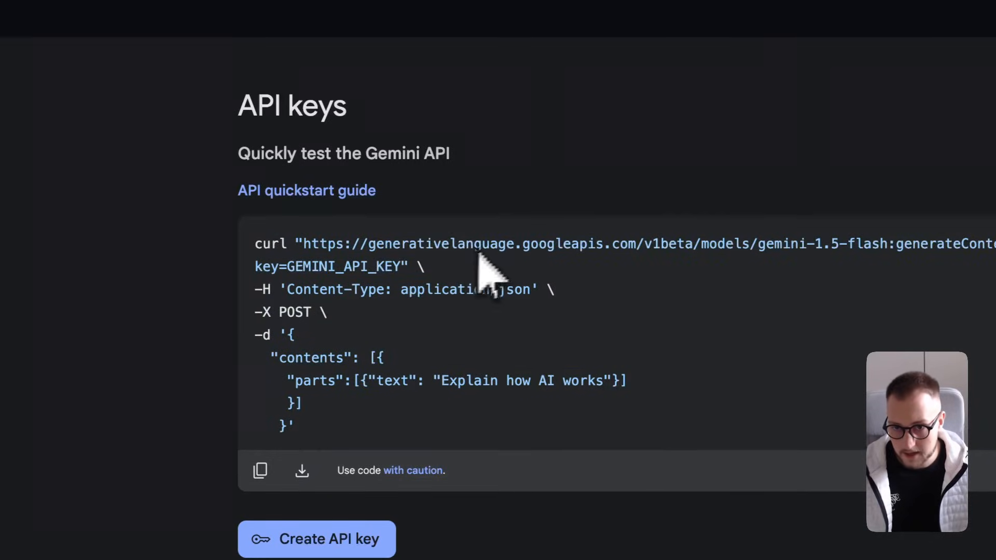
pyautogui.doubleClick(347, 267)
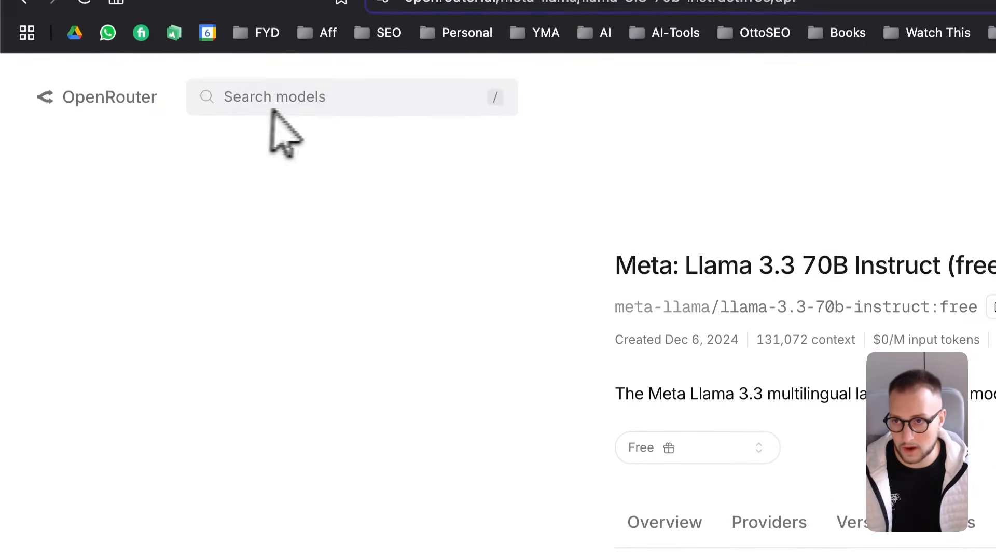
# Search OpenRouter for 'gemini' and view the Google: Gemini Flash 2.0 model page
pyautogui.write('gemini')
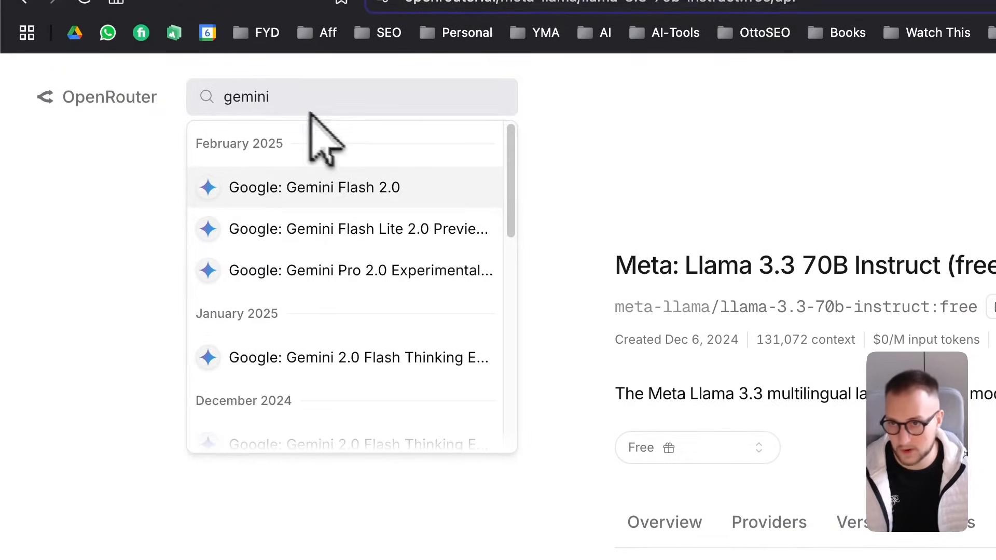
pyautogui.moveTo(365, 211)
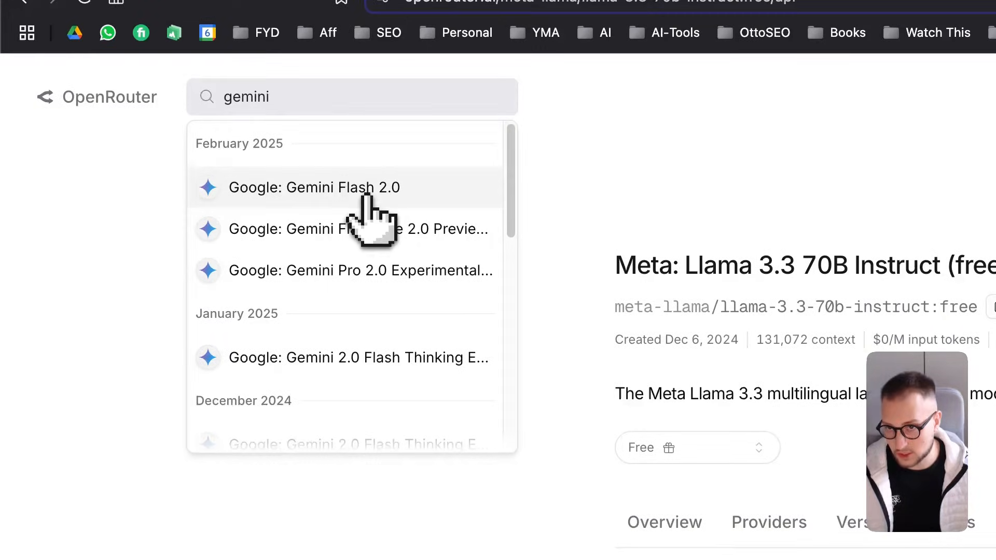
pyautogui.click(334, 187)
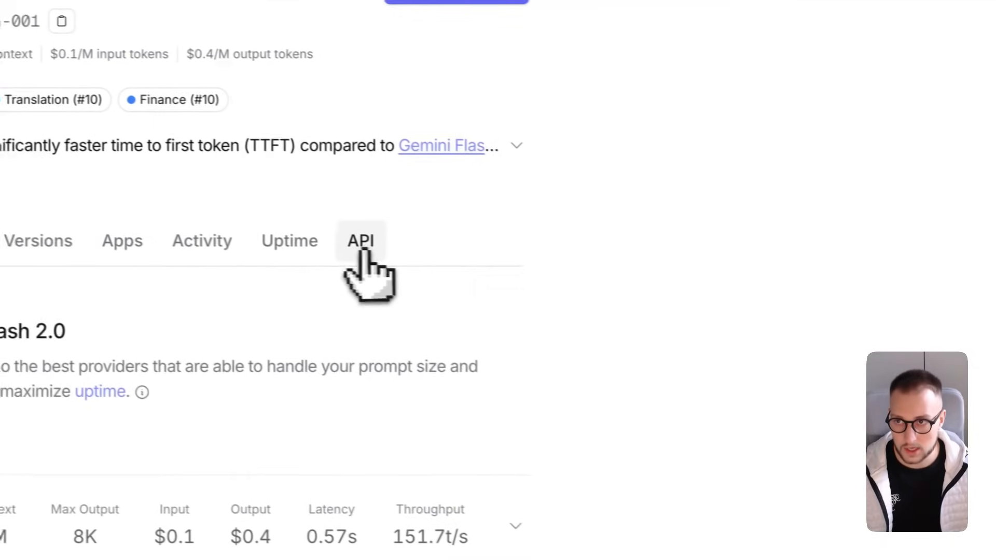
# View Gemini Flash 2.0's OpenAI-compatible API sample code in two languages
pyautogui.click(361, 240)
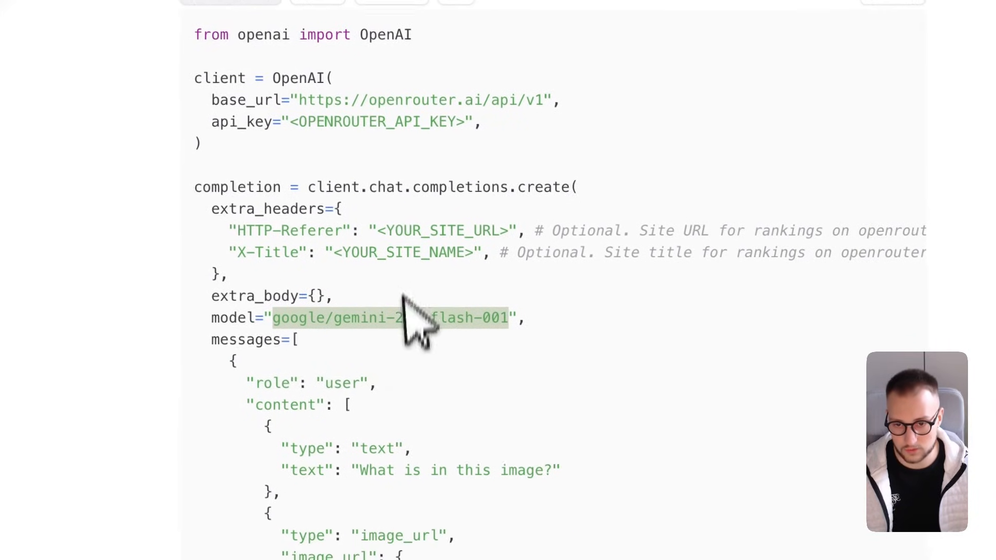
pyautogui.scroll(3)
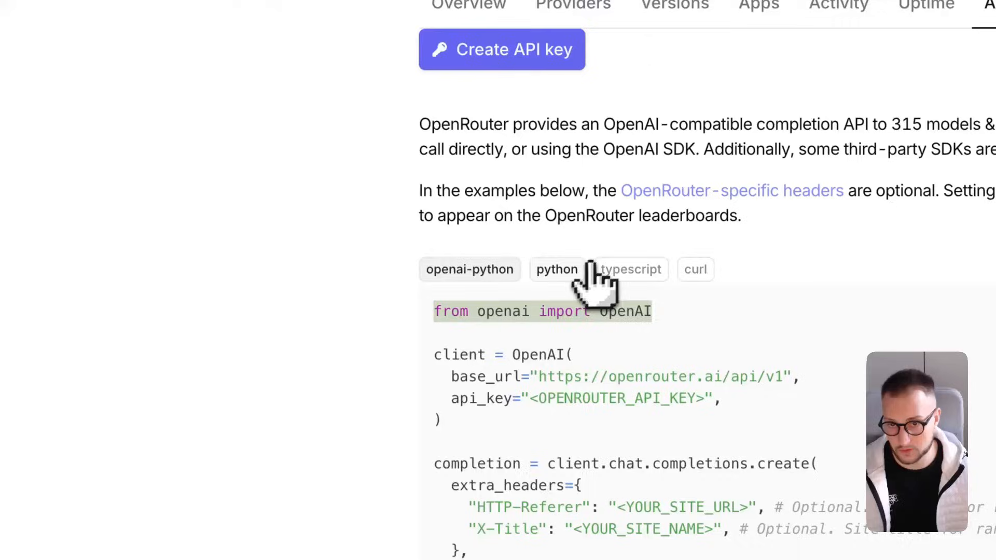
pyautogui.click(631, 269)
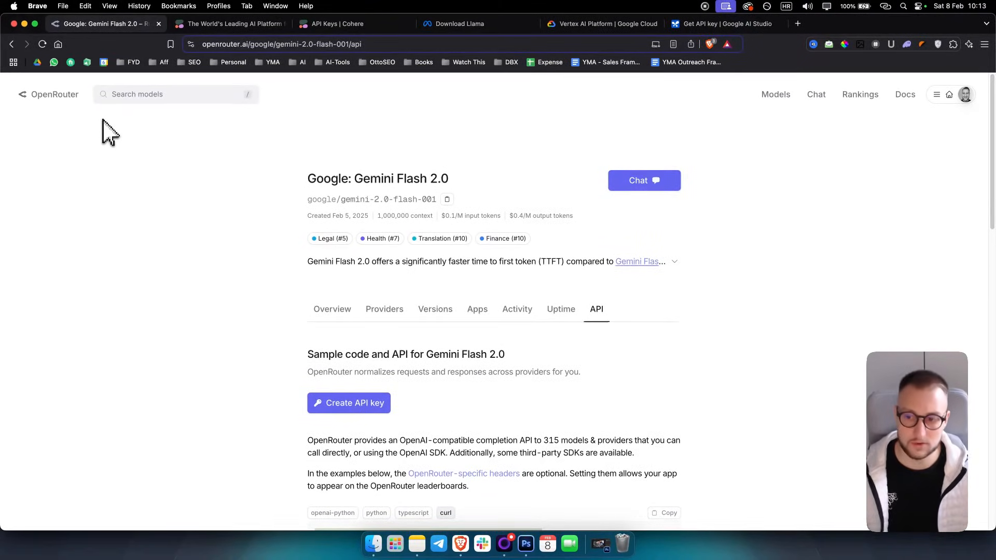
pyautogui.moveTo(145, 193)
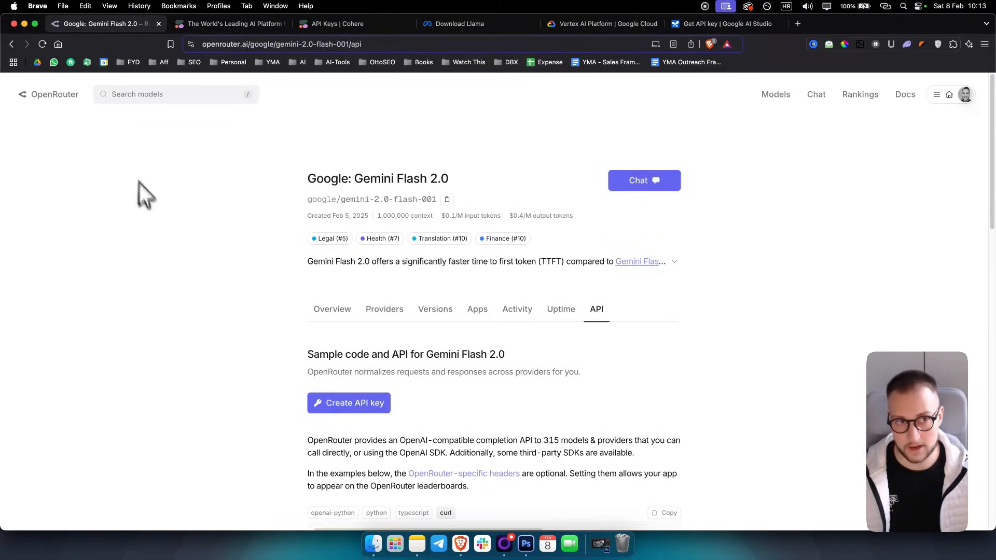